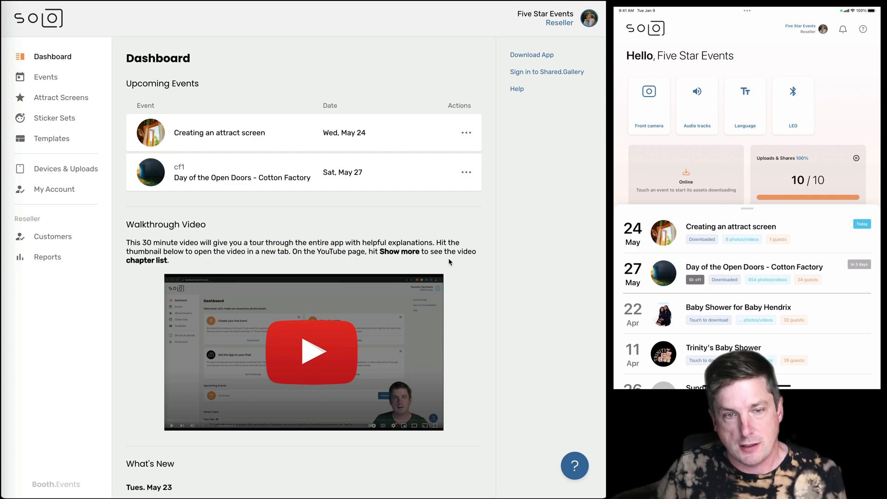
mouse_move(122, 63)
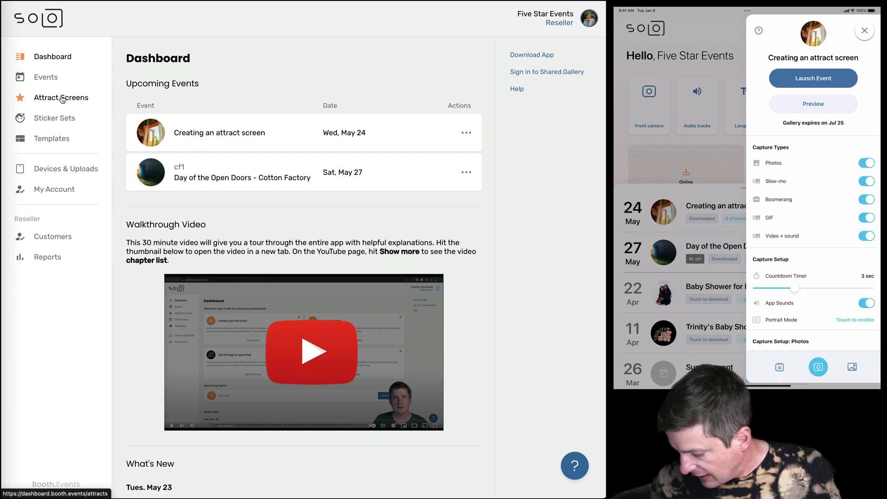
Step: Review the event settings and launch 'Creating an attract screen' on the iPad
scroll(down, 3)
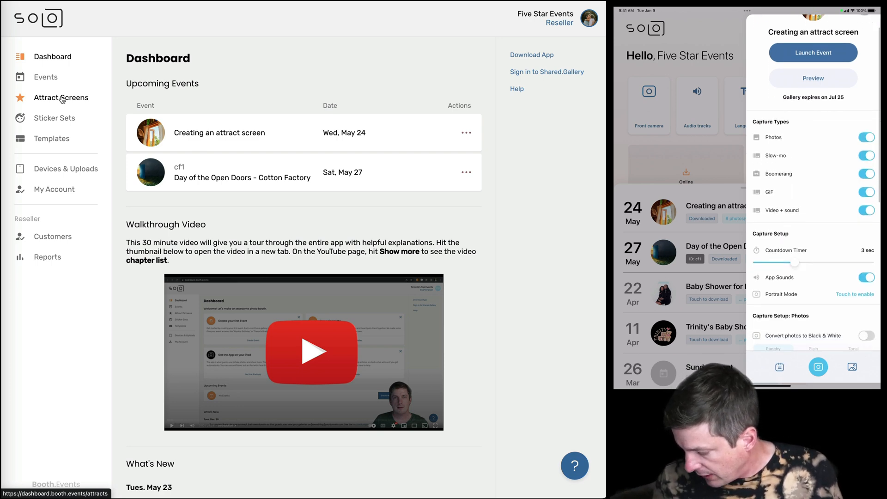
scroll(down, 3)
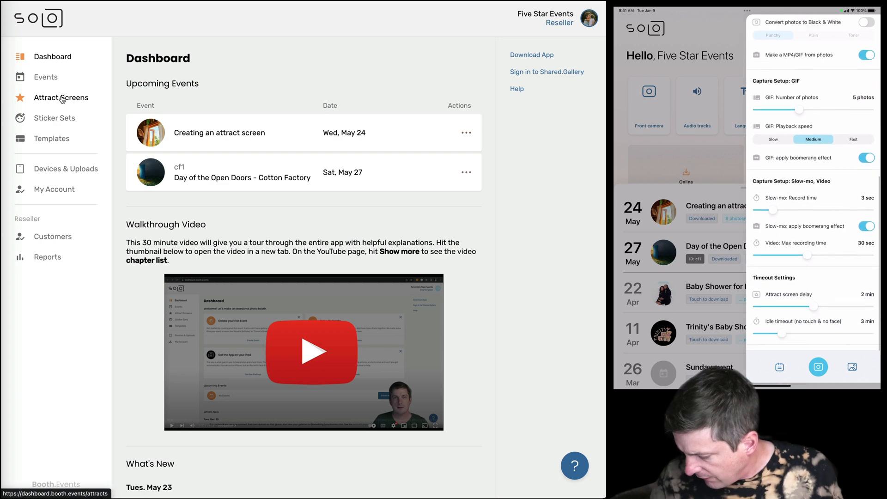
scroll(down, 3)
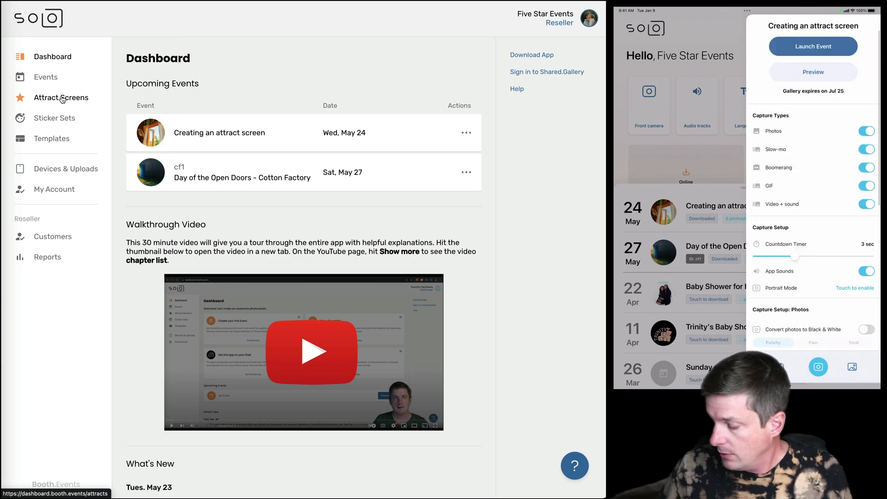
click(812, 47)
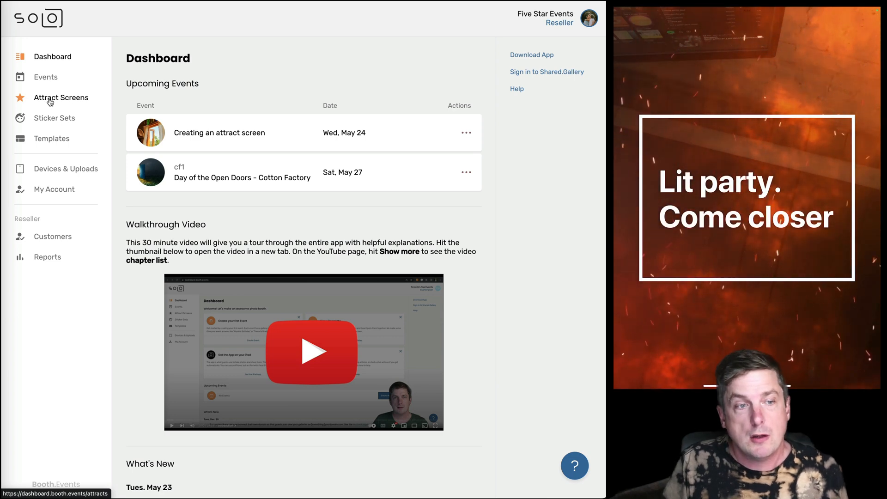
Step: Go to the Attract Screens page in the sidebar
click(60, 98)
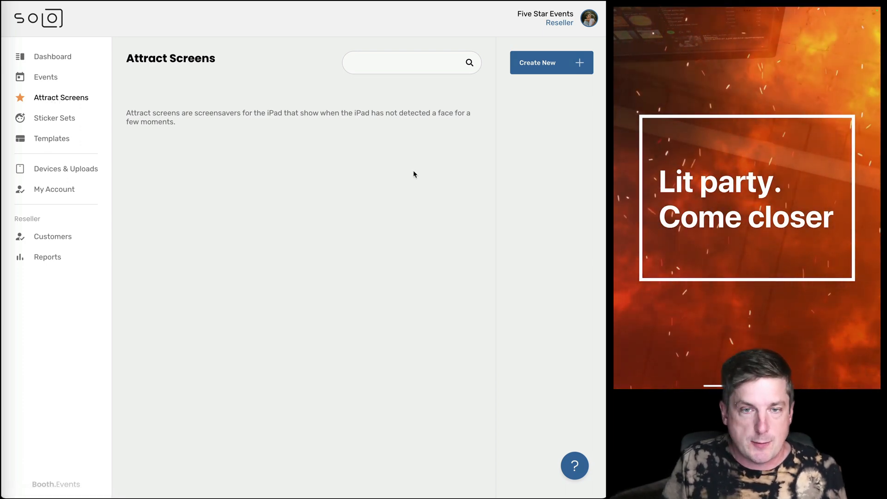
Step: Create 'New Attract Screen' for iPad Pro 11" at 834×1194 in portrait
click(551, 62)
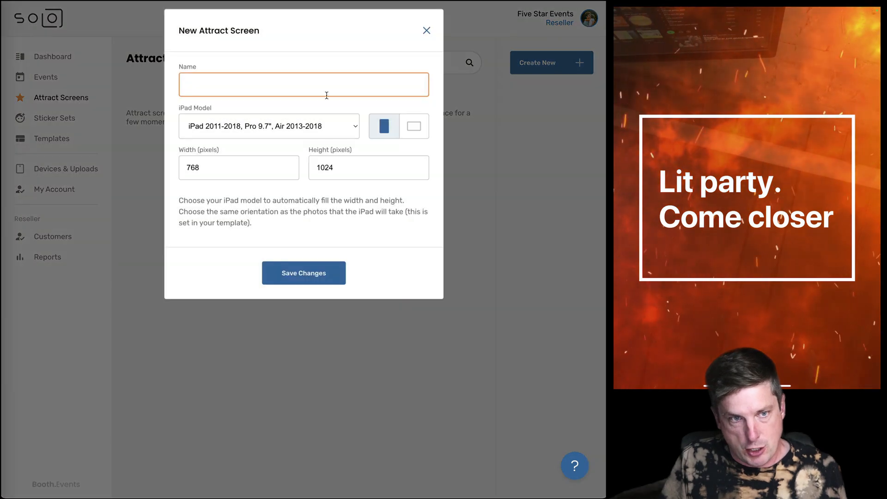
text(N)
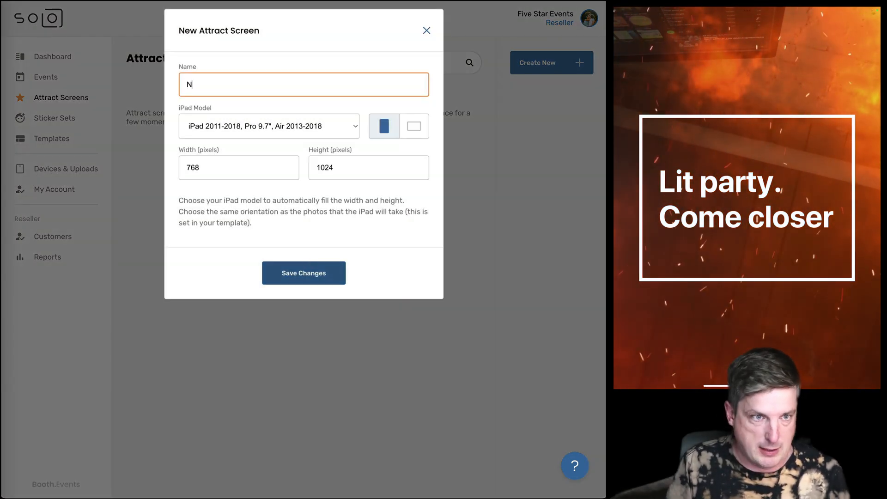
text(ew Attract SCr)
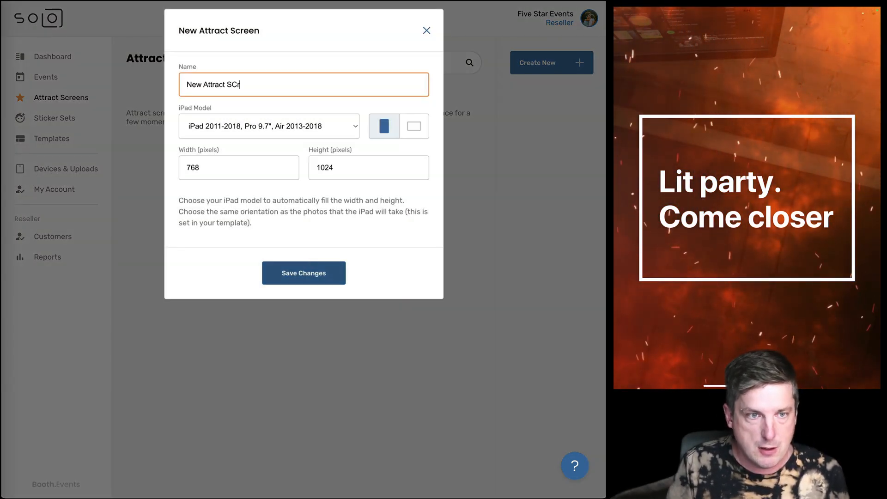
text(een)
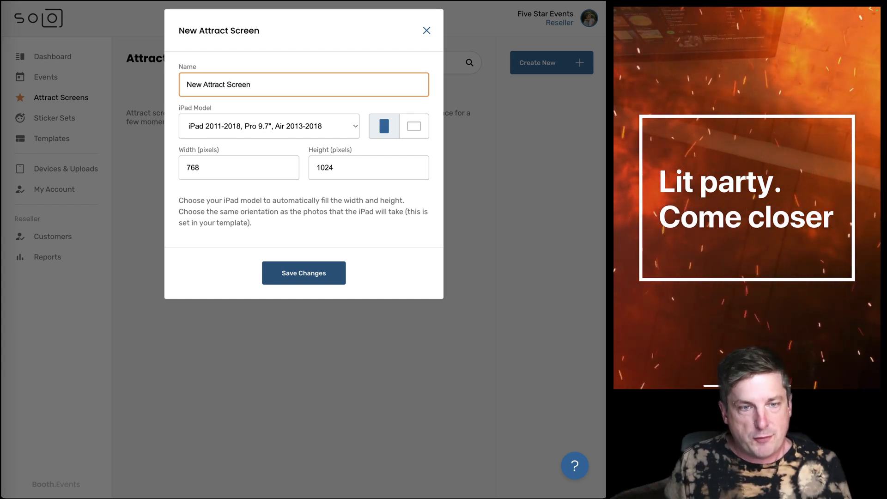
click(267, 126)
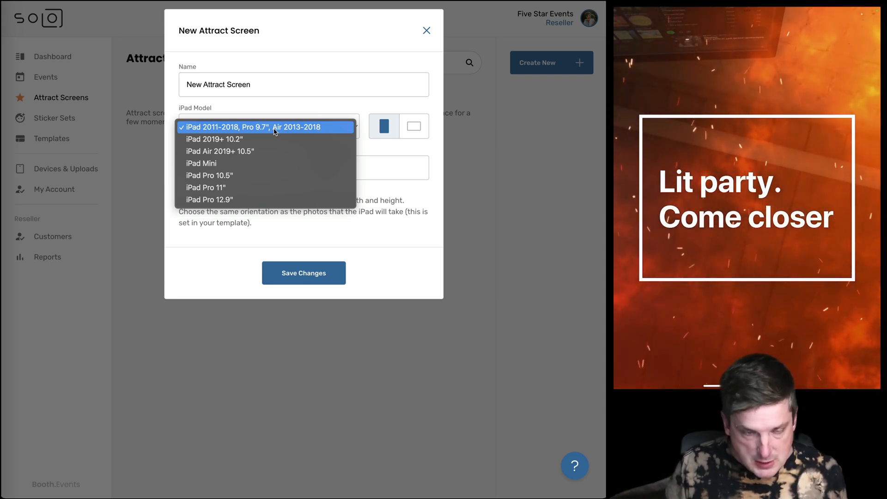
mouse_move(266, 187)
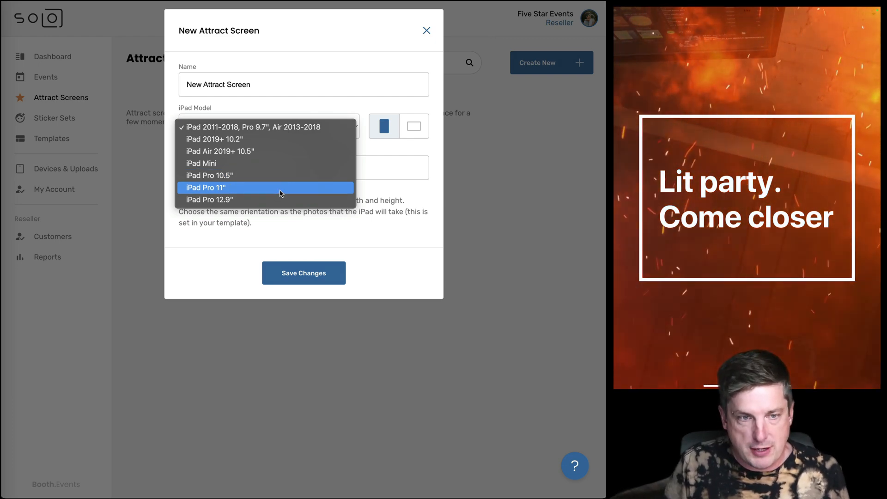
click(205, 187)
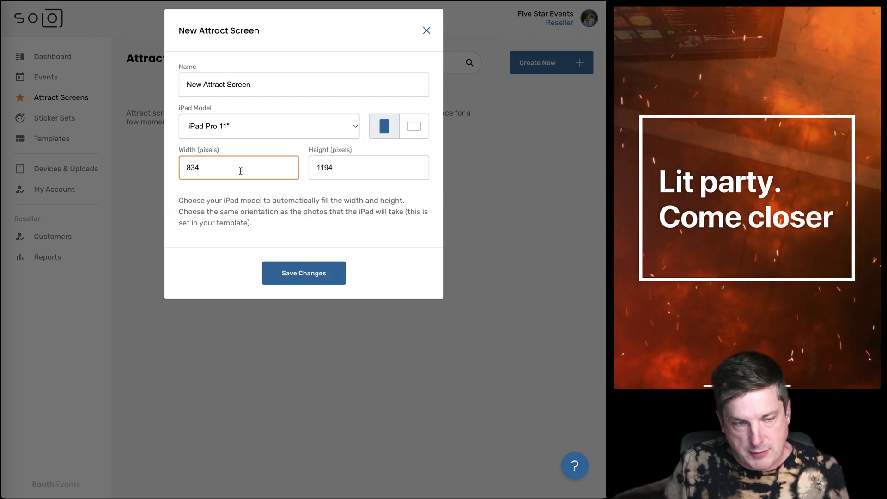
click(368, 167)
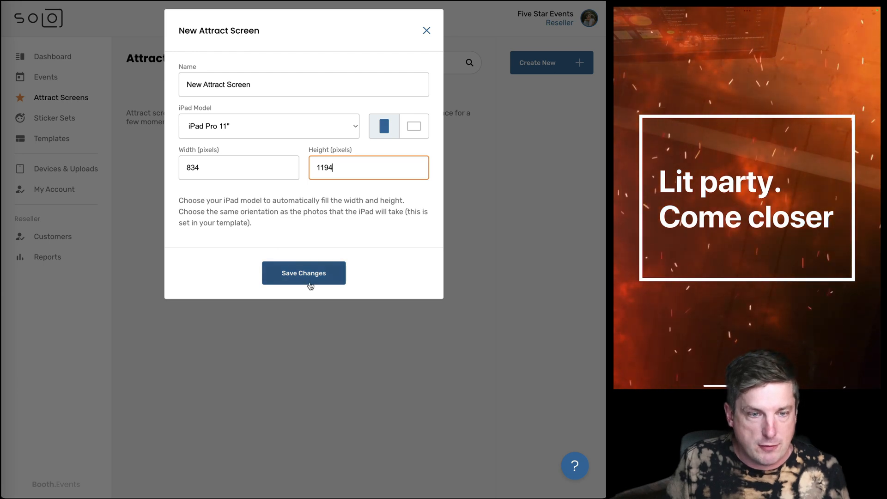
Step: Save New Attract Screen and turn off Live View for a black background
click(303, 273)
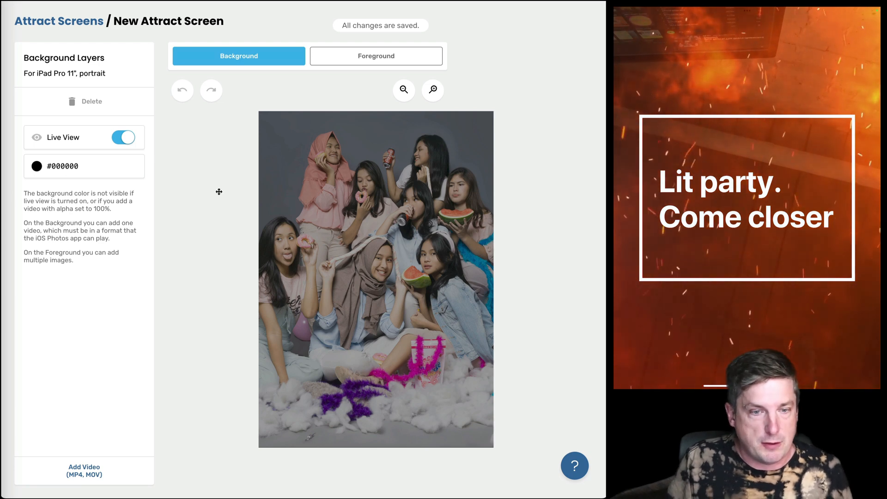
mouse_move(324, 252)
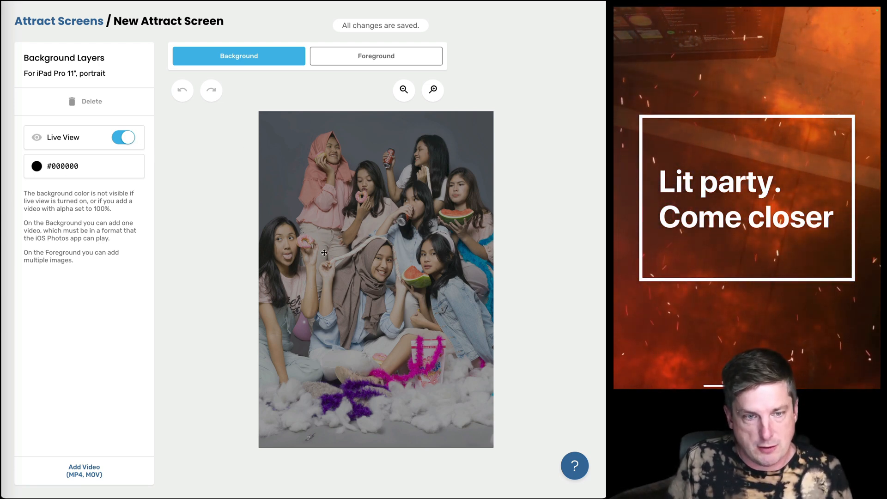
click(123, 137)
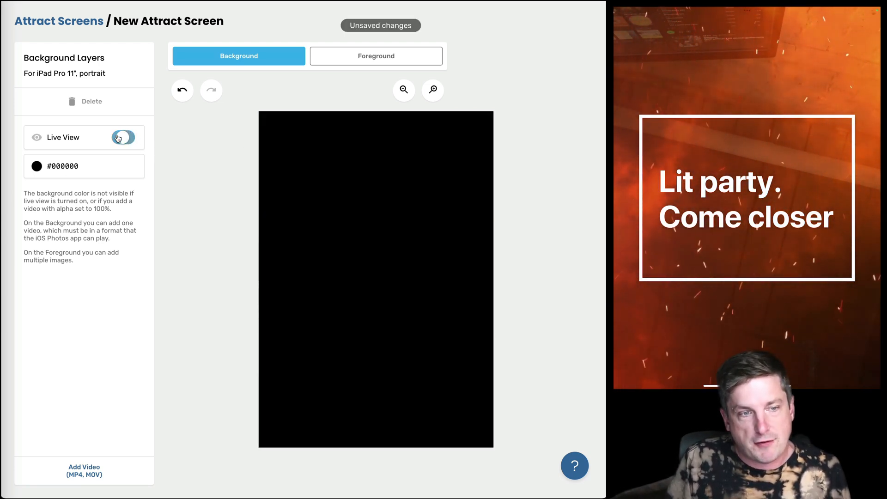
click(124, 138)
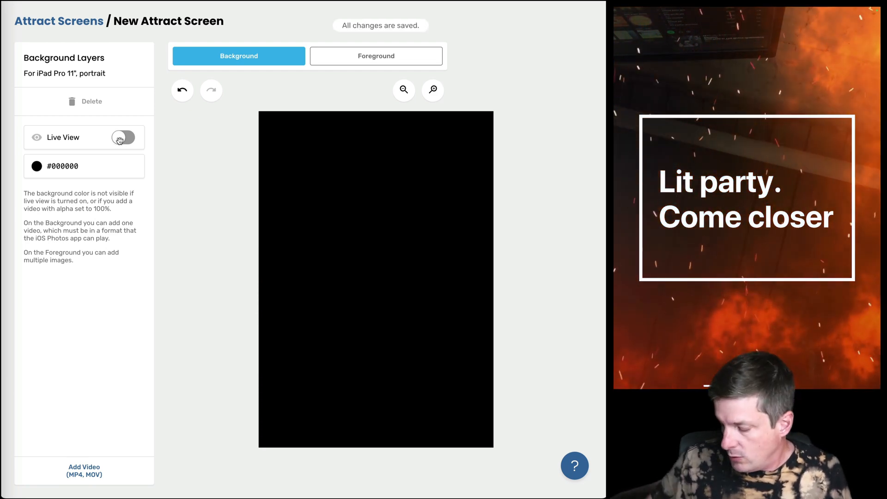
click(124, 137)
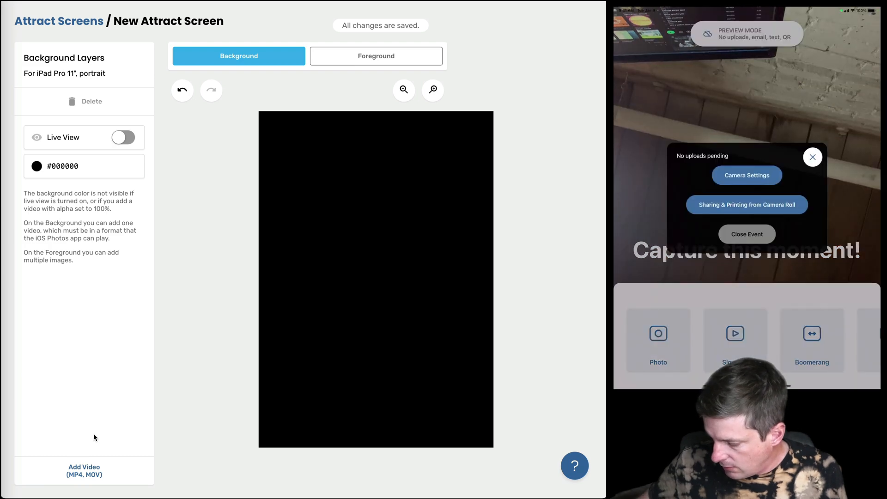
Step: Close the running event on the iPad with the passcode
click(746, 234)
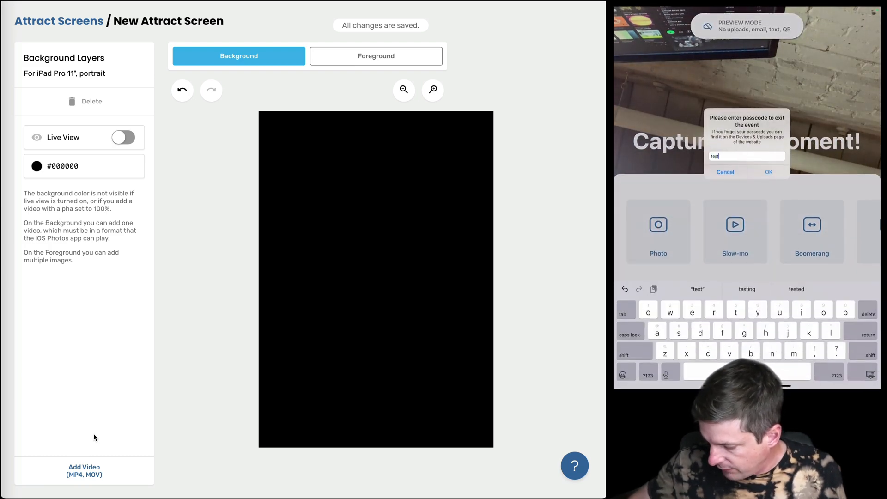
click(725, 172)
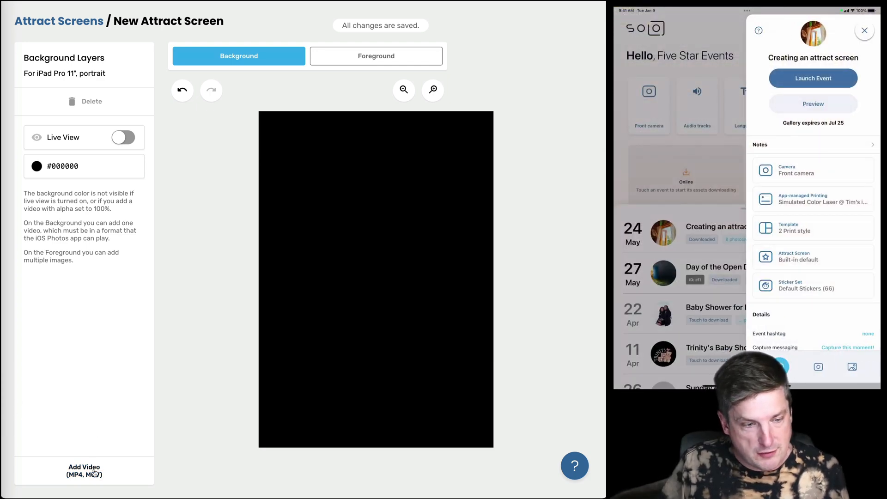
Step: Upload clouds.mp4 as the attract screen background video
click(84, 471)
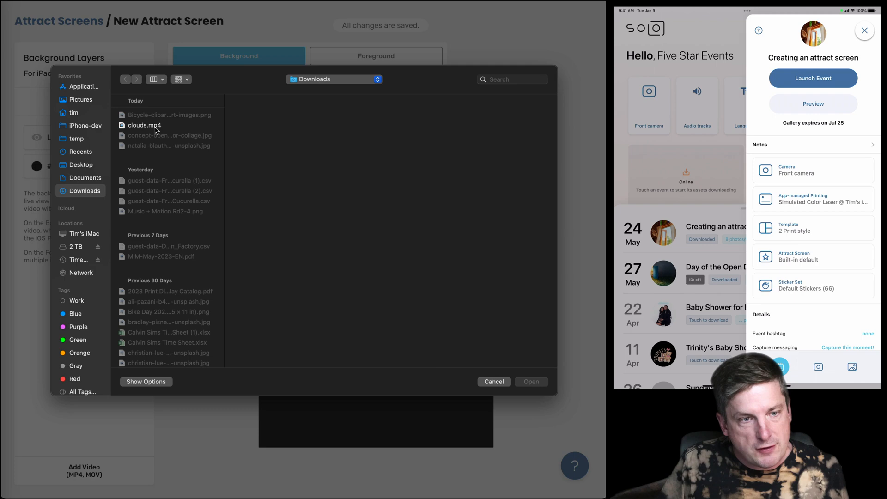
click(530, 381)
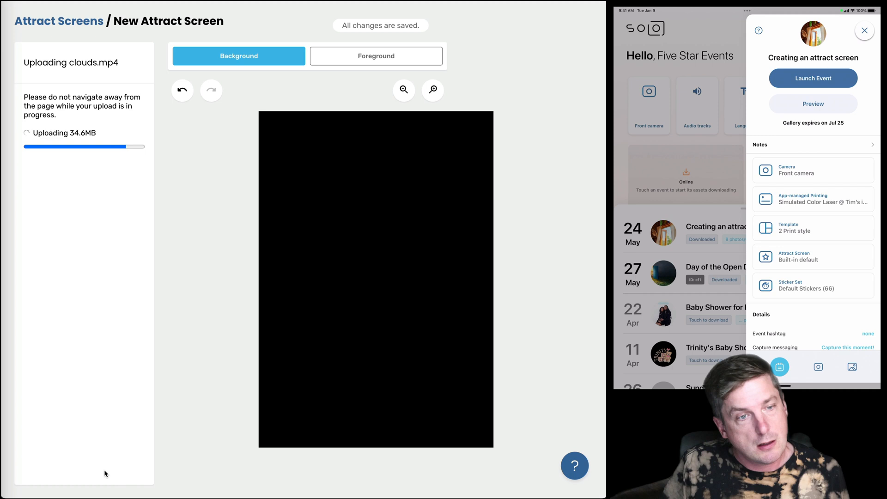
mouse_move(222, 428)
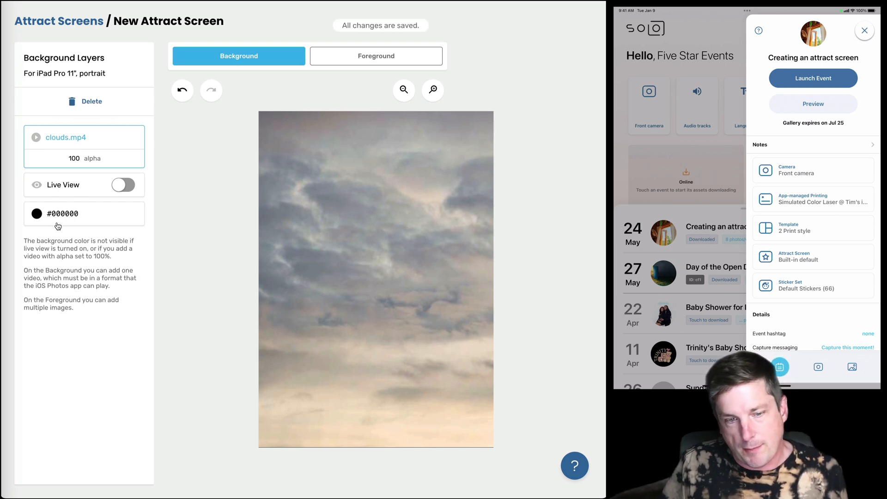
mouse_move(350, 396)
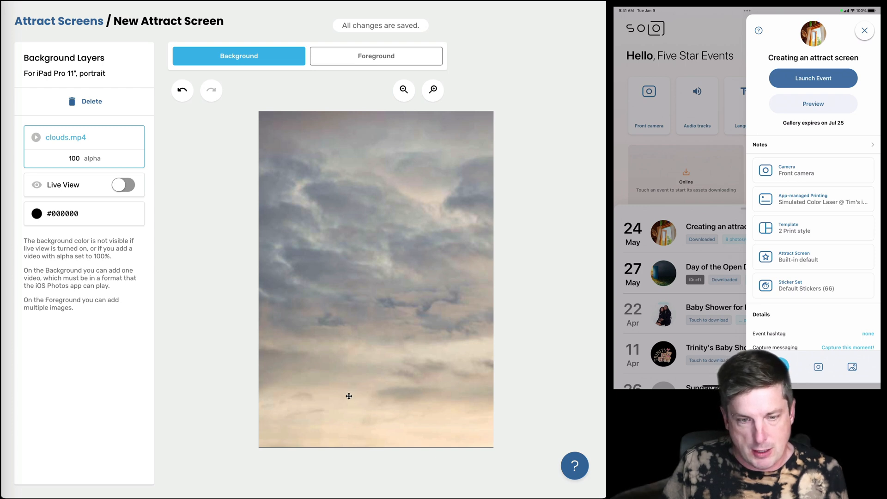
mouse_move(136, 370)
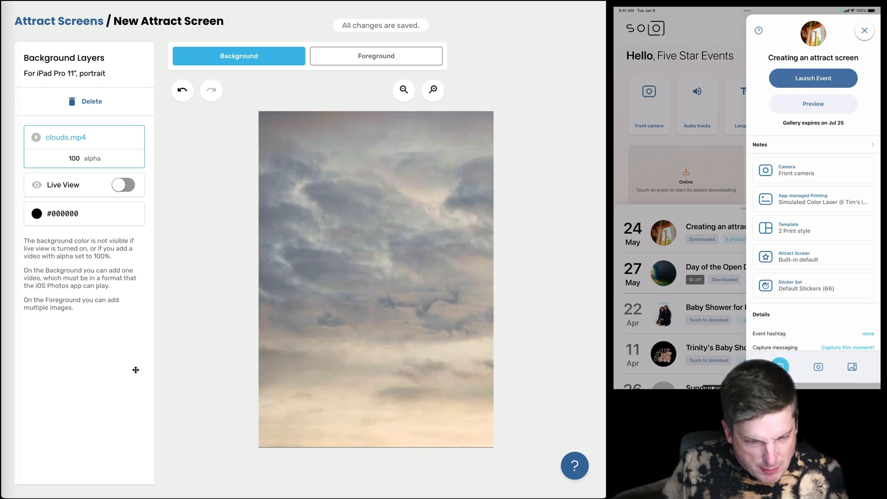
Step: Set the background colour to white (255,255,255)
click(36, 214)
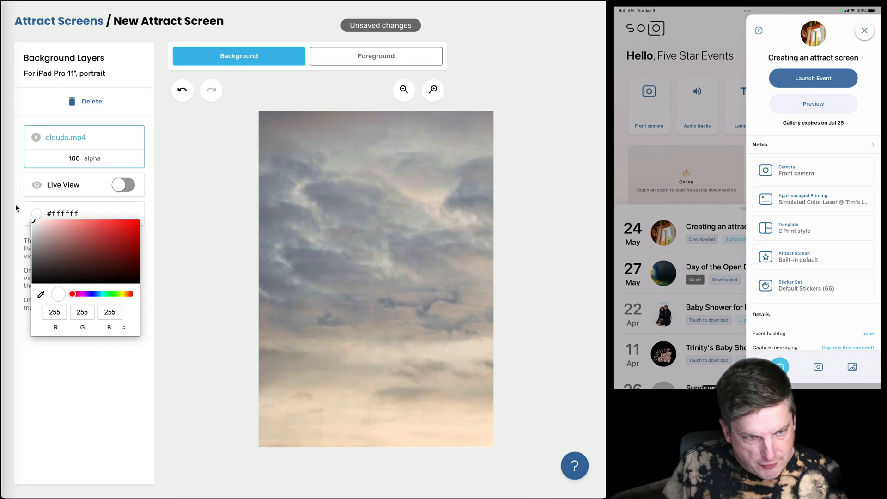
click(268, 459)
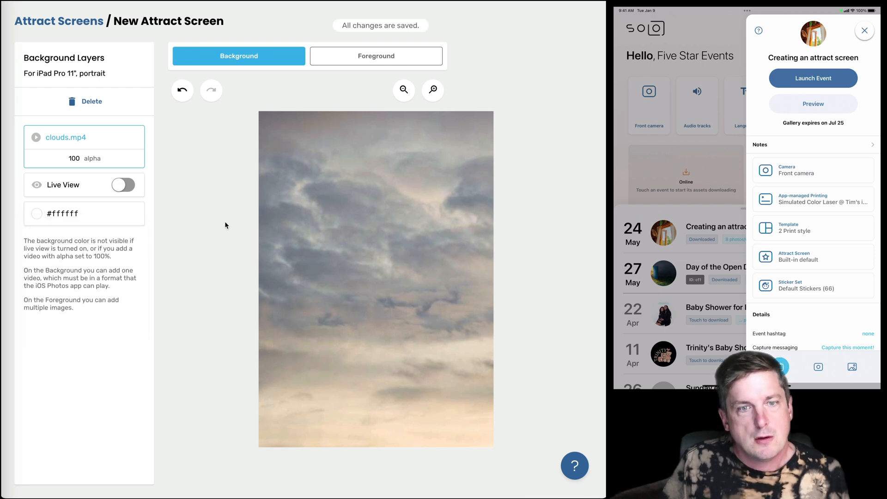
mouse_move(252, 128)
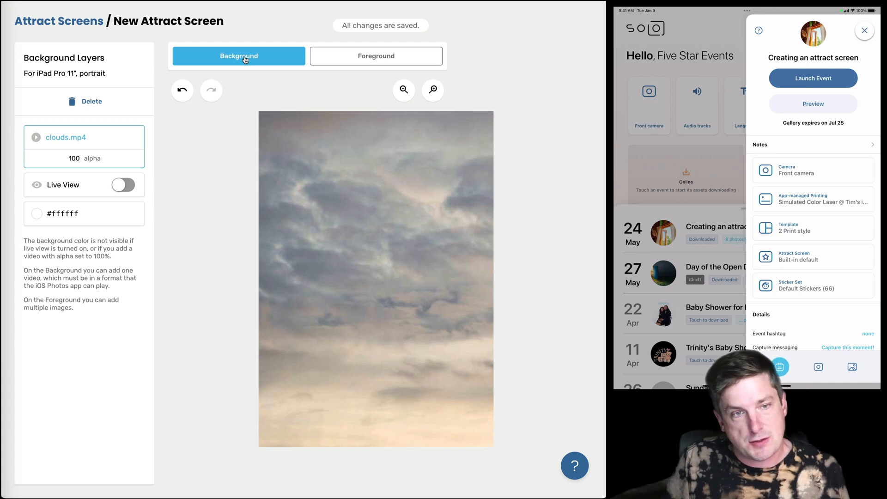
mouse_move(93, 225)
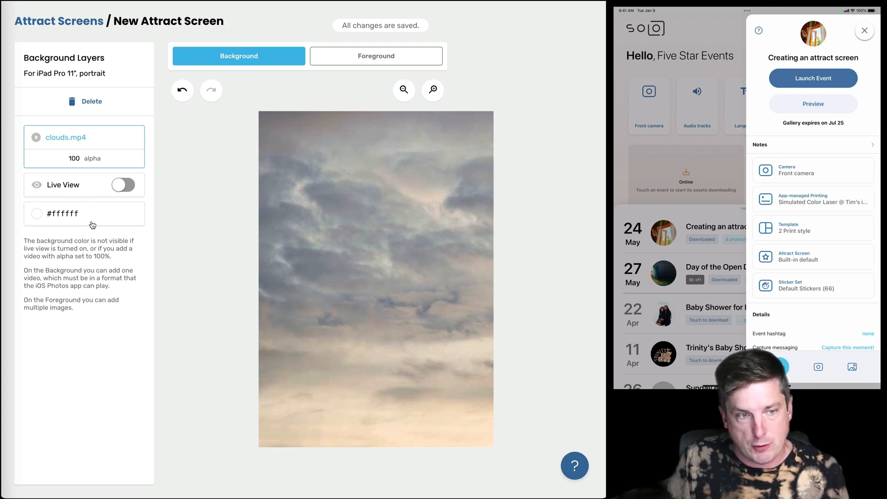
Step: Try the red bicycle PNG as a foreground layer, then pick the resized 2000×1291 copy
click(376, 56)
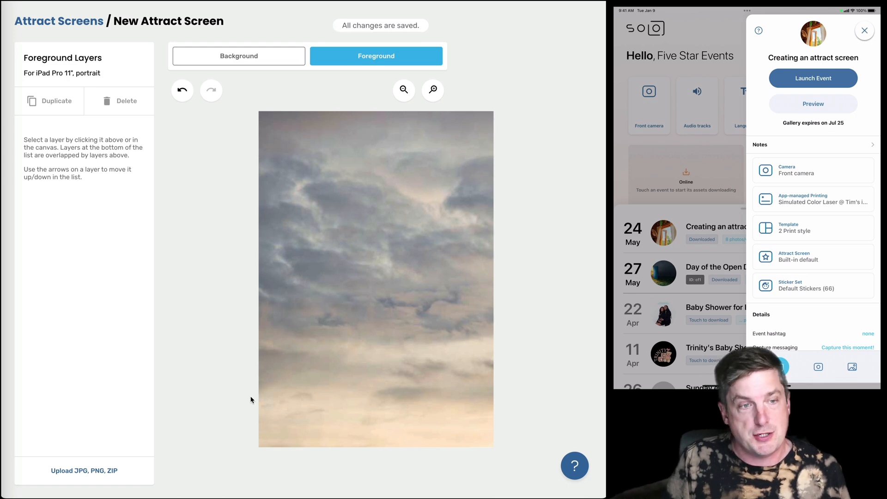
mouse_move(121, 395)
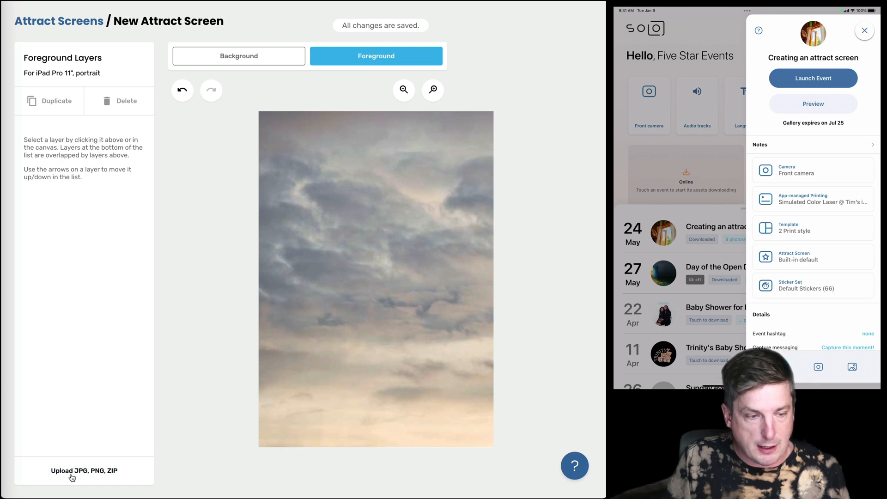
click(83, 471)
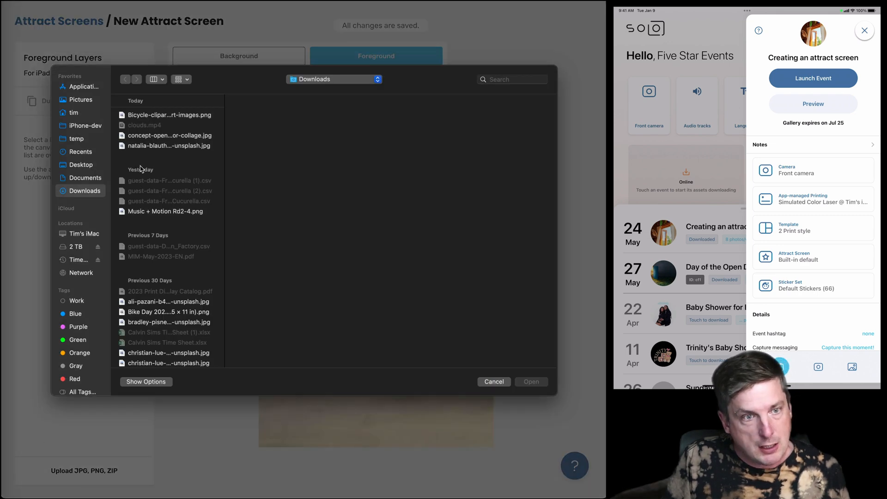
click(167, 115)
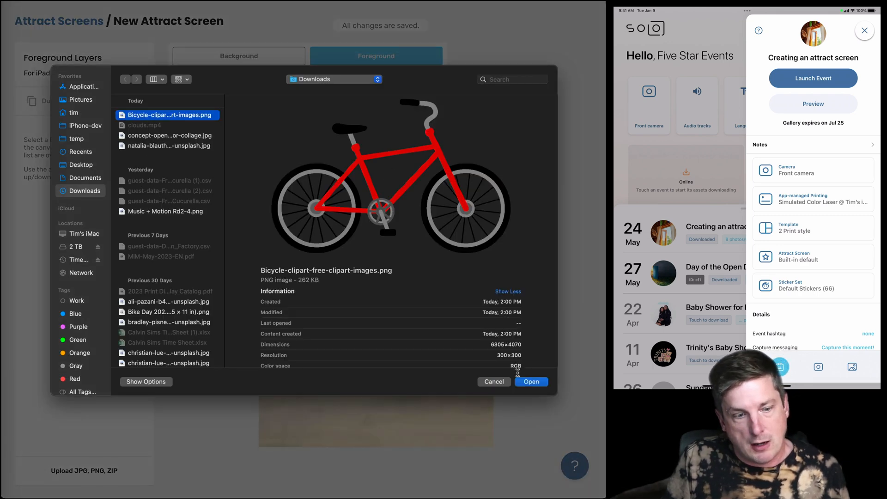
click(530, 381)
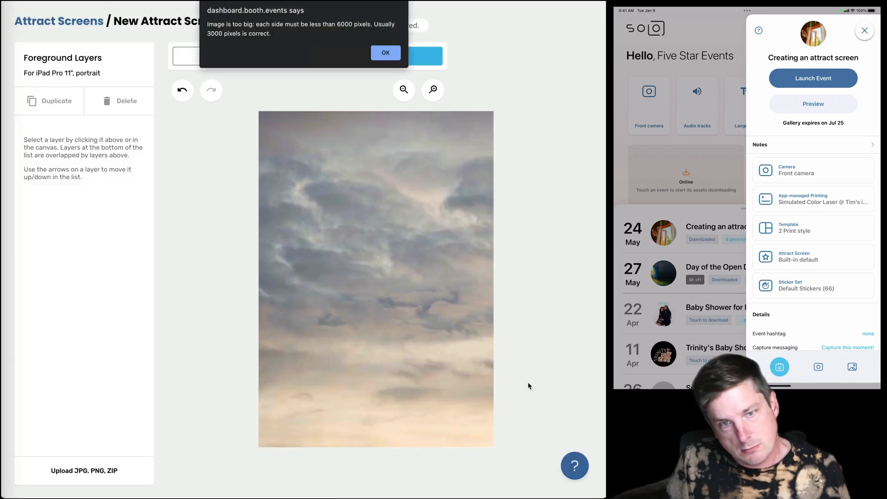
click(385, 53)
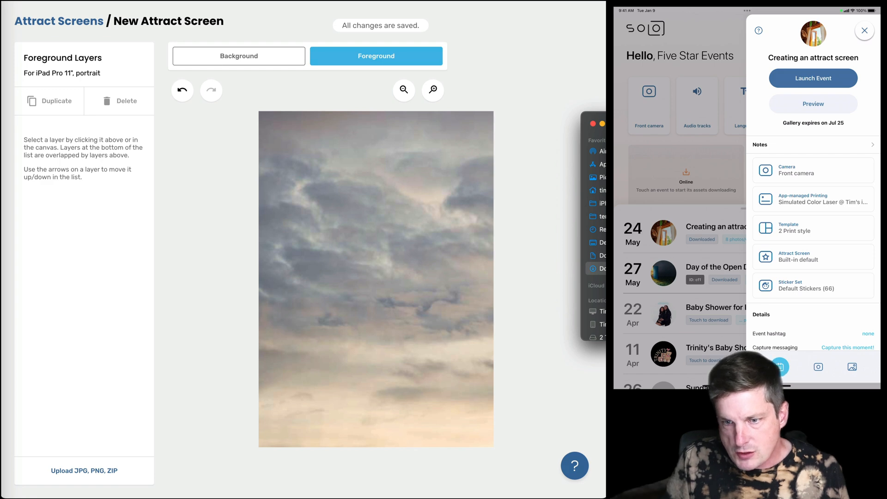
mouse_move(411, 149)
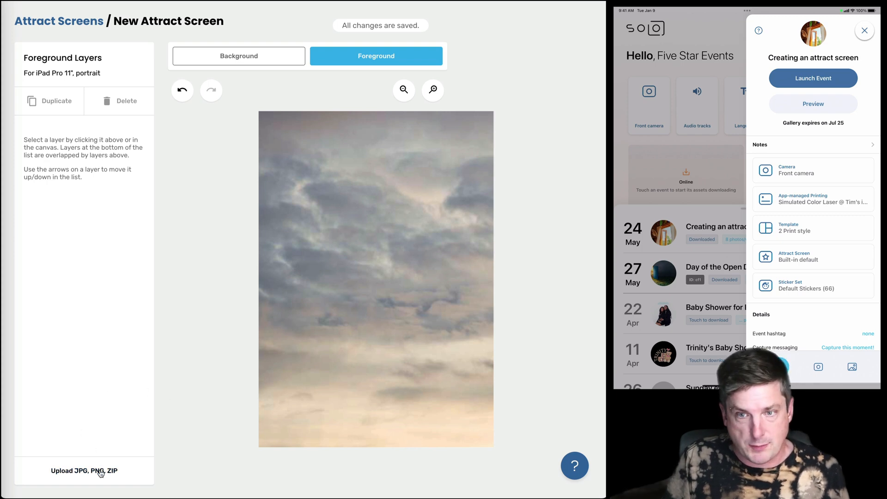
click(83, 470)
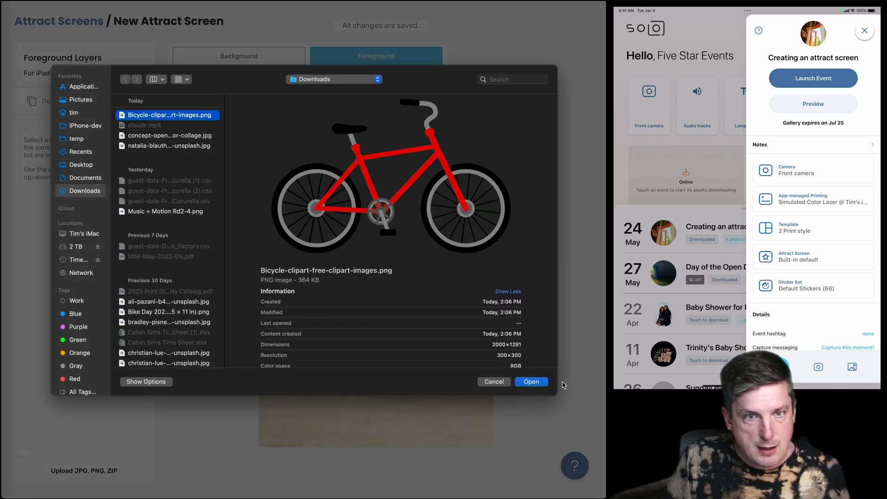
Step: Upload the resized bicycle and drag it lower over the clouds
click(530, 382)
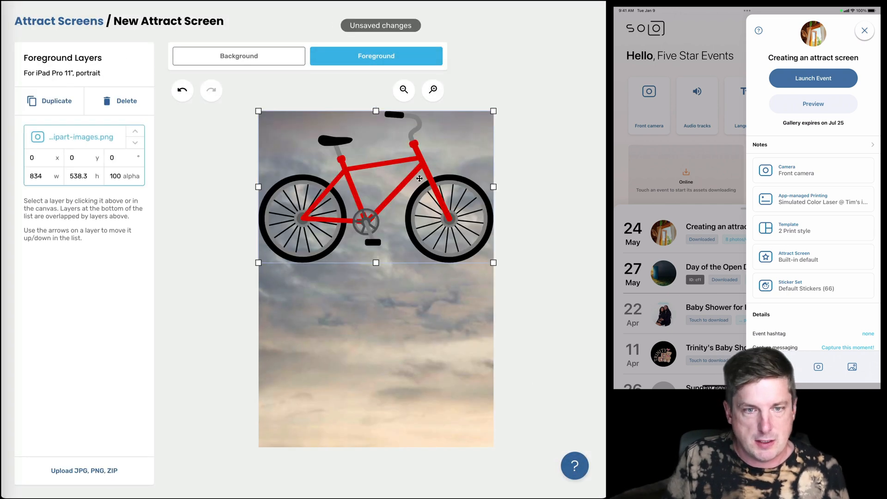
drag(375, 187, 375, 346)
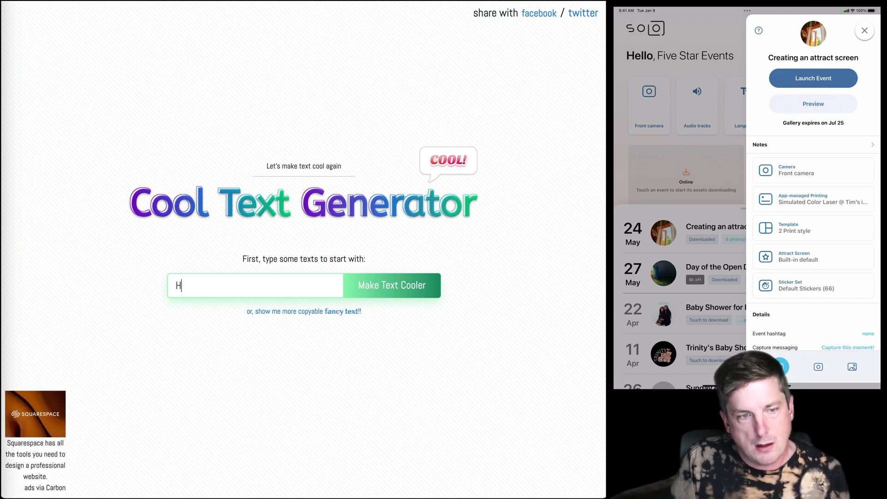
Step: Generate the 'Happy Bike Month!' text in Cool Text Generator and download it as PNG
text(appy Bike M)
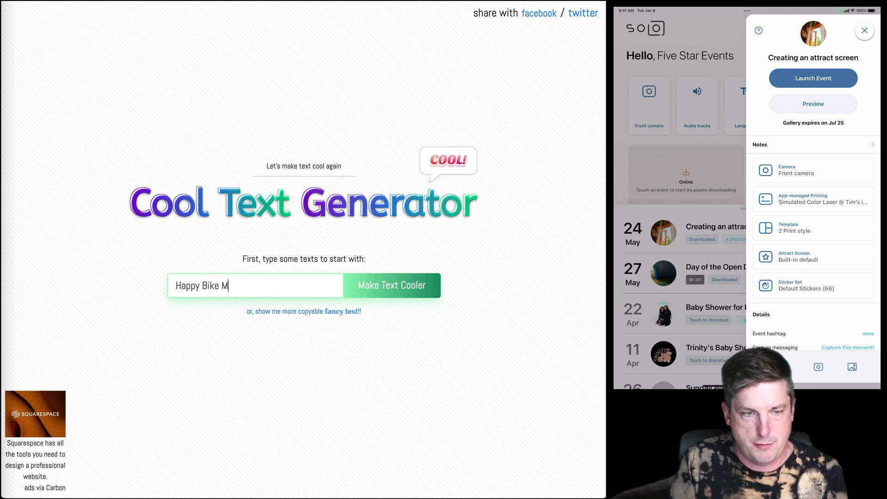
click(391, 285)
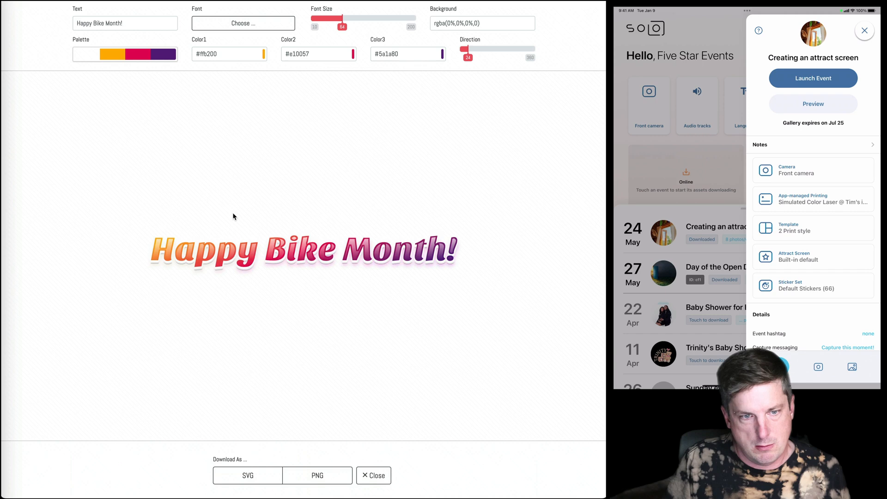
click(318, 475)
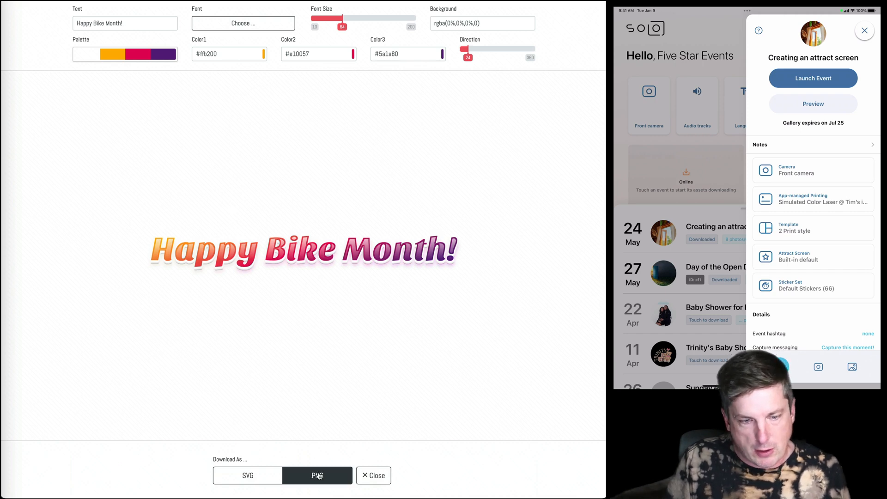
click(317, 475)
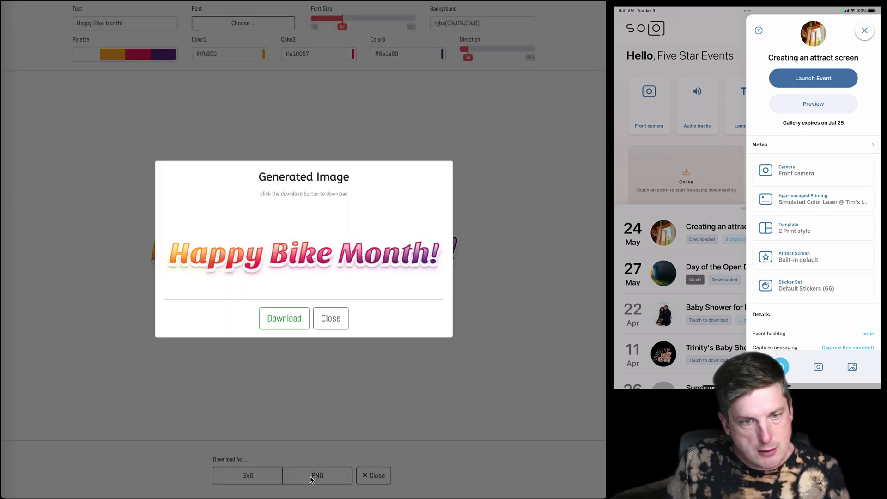
click(285, 318)
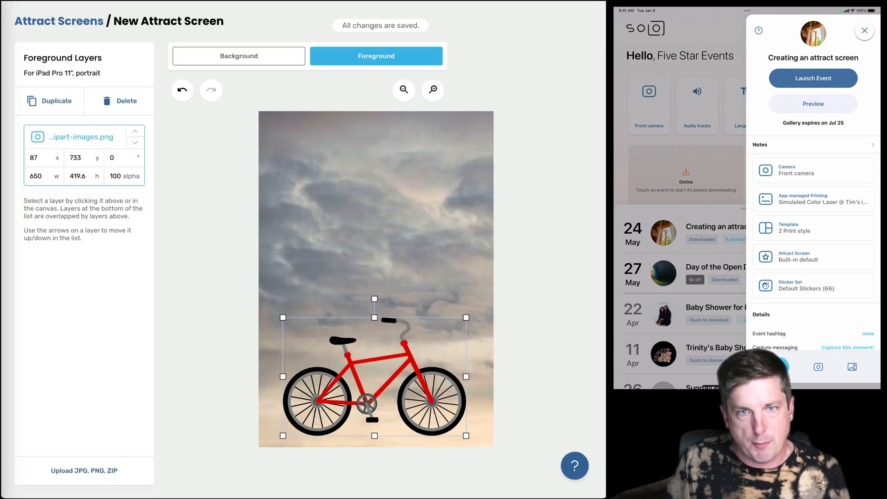
mouse_move(205, 208)
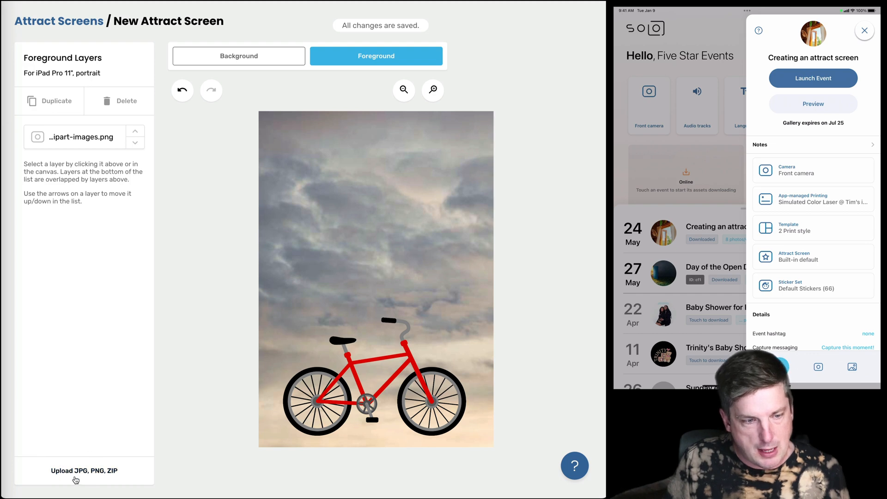
Step: Upload Happy Bike Month!.png from Downloads as a foreground layer above the bicycle
click(83, 471)
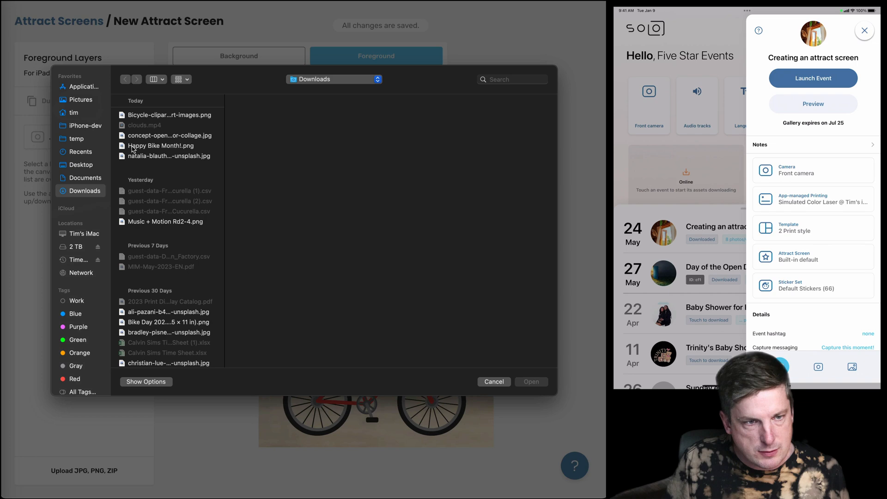
click(161, 145)
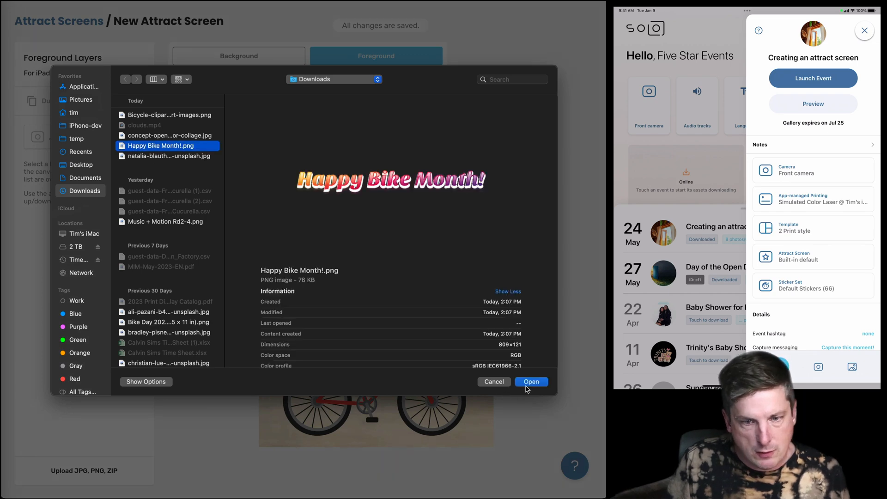
click(531, 381)
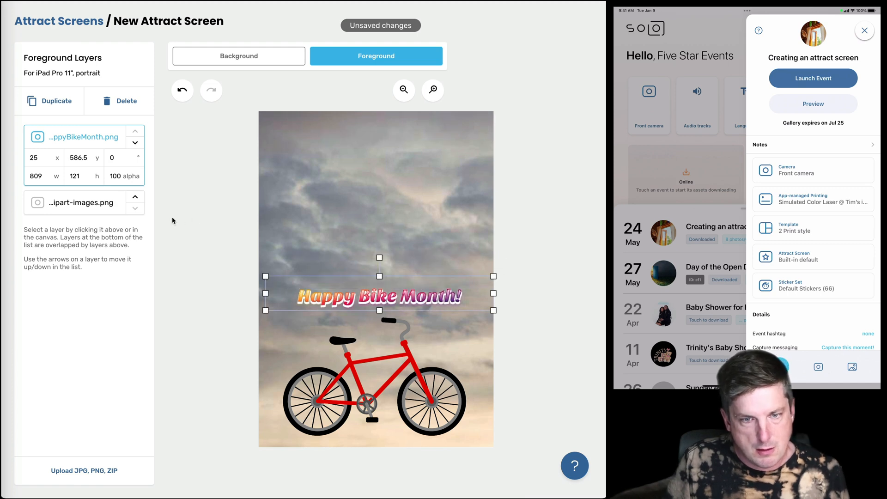
click(214, 367)
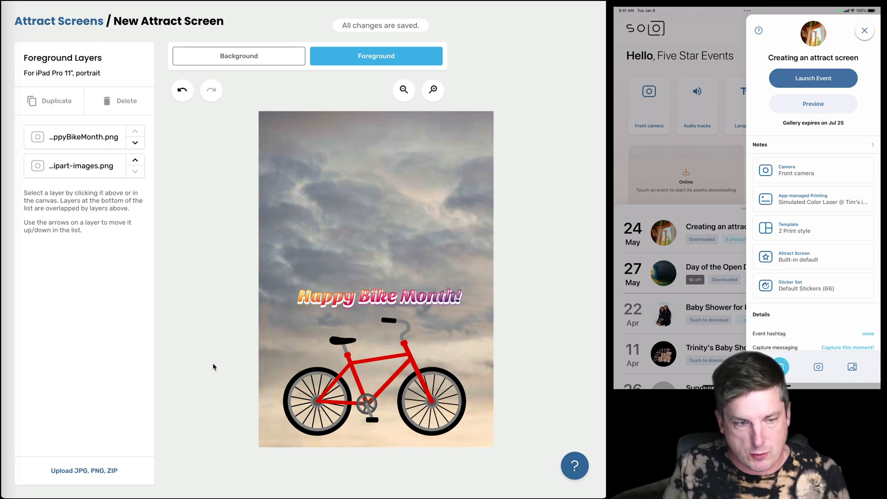
mouse_move(192, 282)
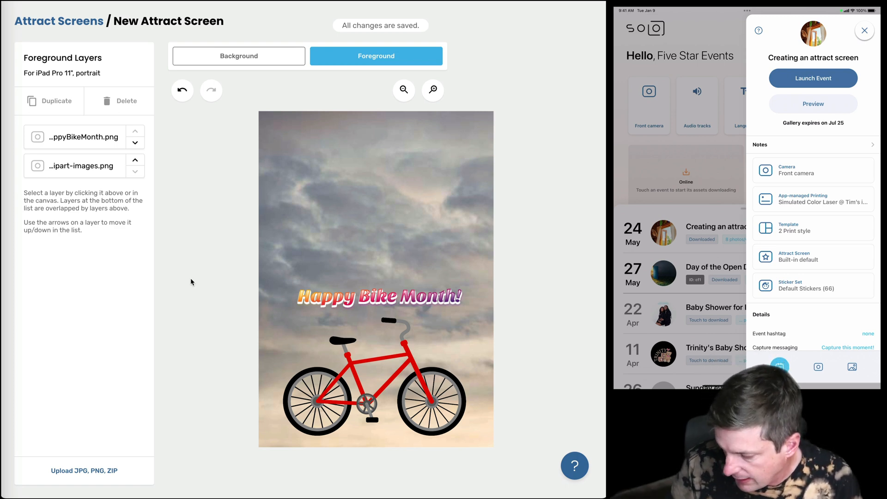
scroll(down, 3)
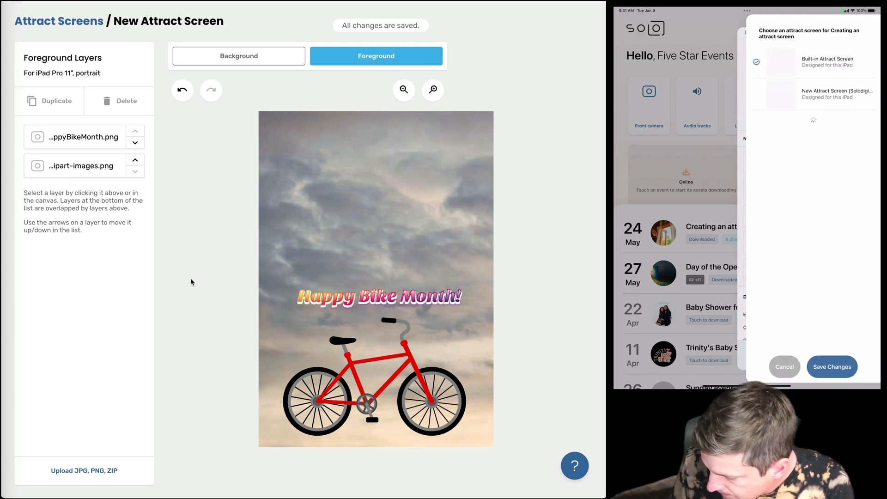
Step: Choose New Attract Screen as the event's attract screen and save the change
click(815, 94)
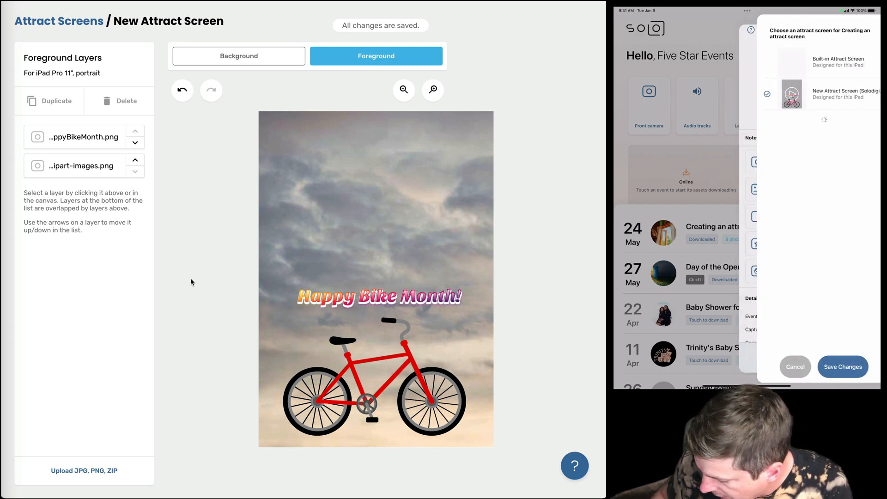
click(842, 367)
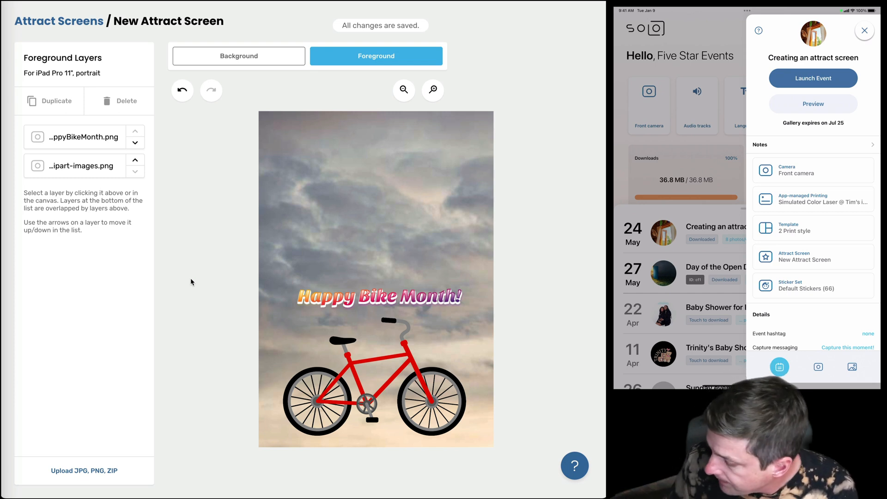
Step: Look through the event's capture settings, then launch the event on the iPad
click(818, 367)
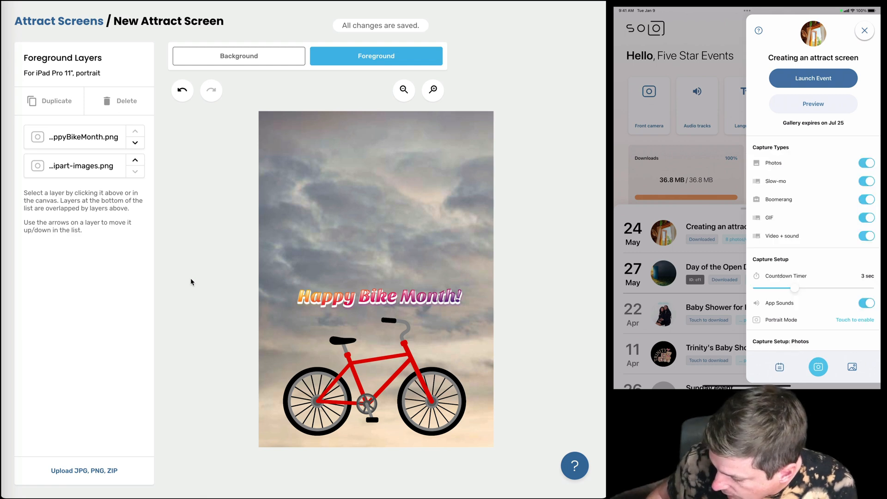
scroll(down, 3)
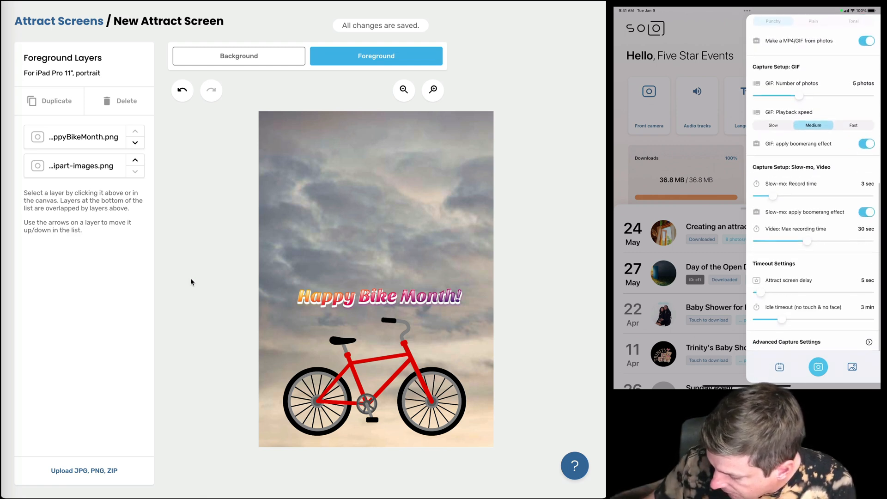
scroll(up, 3)
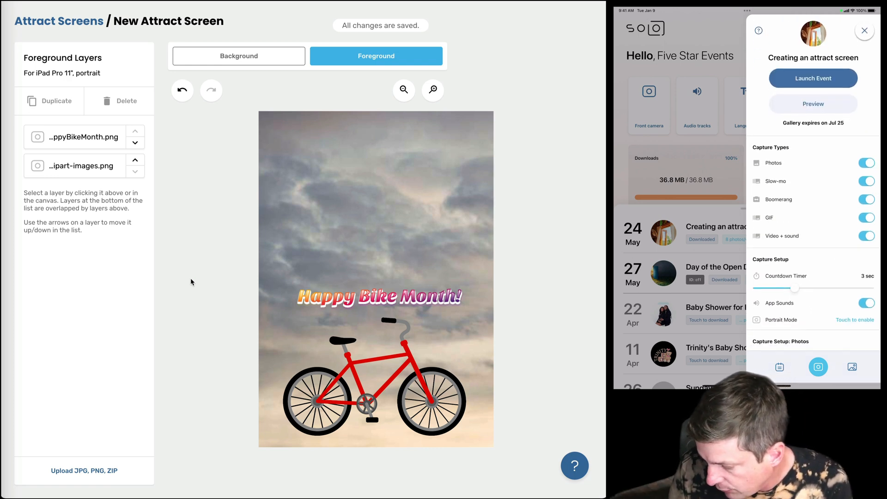
click(813, 104)
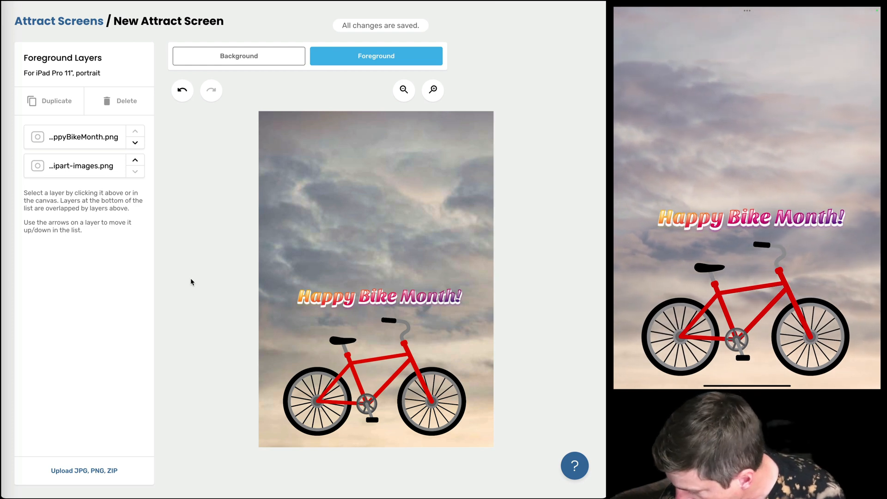
Step: Show the Background layers with clouds.mp4 at 100 alpha and live view off
click(237, 55)
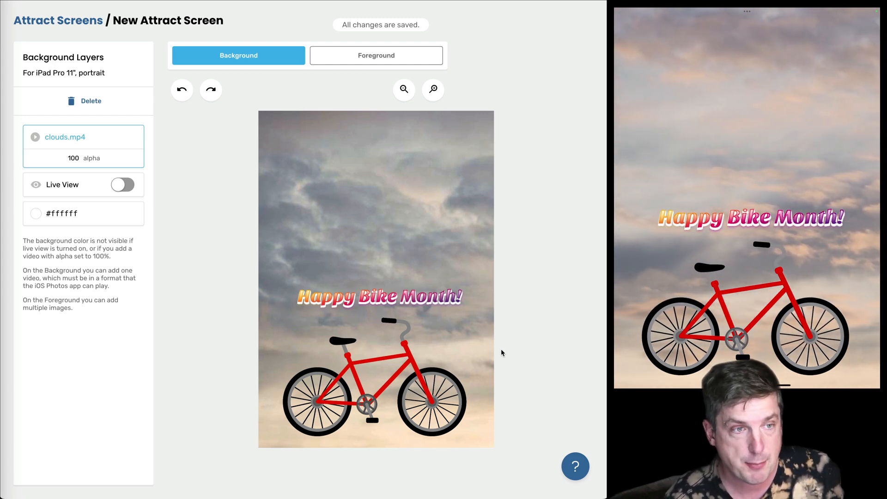
Step: Go from Attract Screens to Events and open the 'Creating an attract screen' event
click(37, 18)
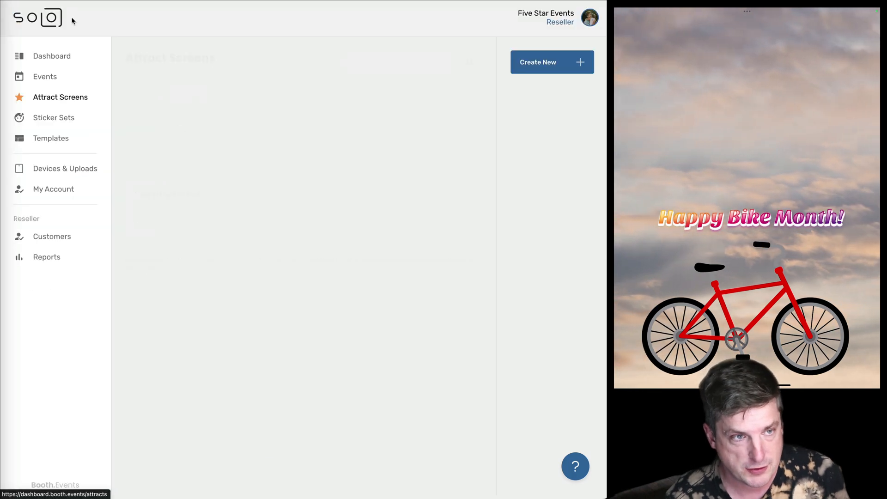
click(44, 76)
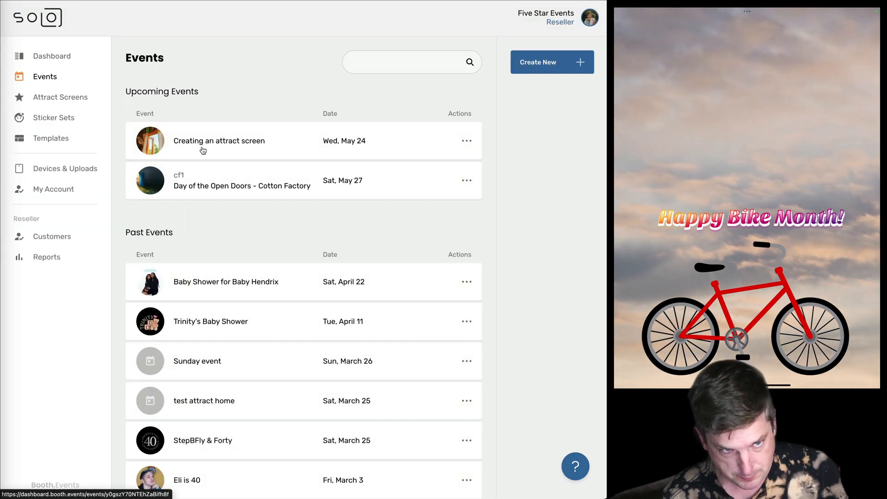
click(219, 141)
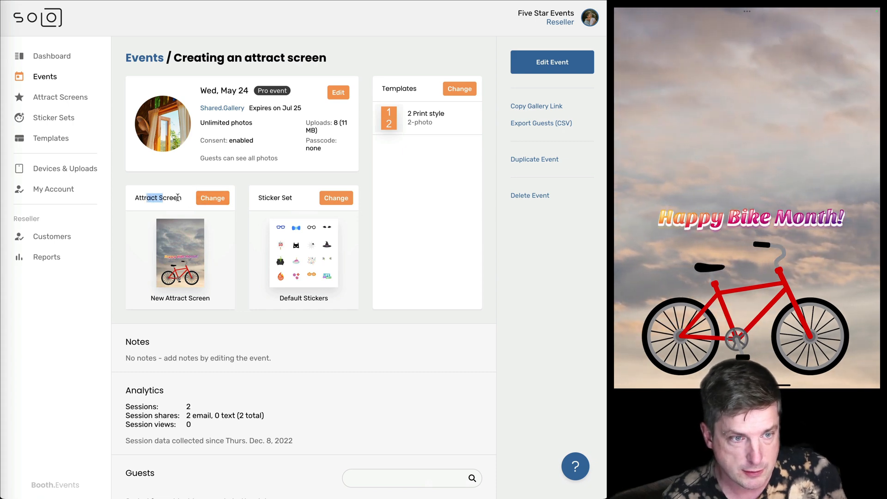
click(212, 197)
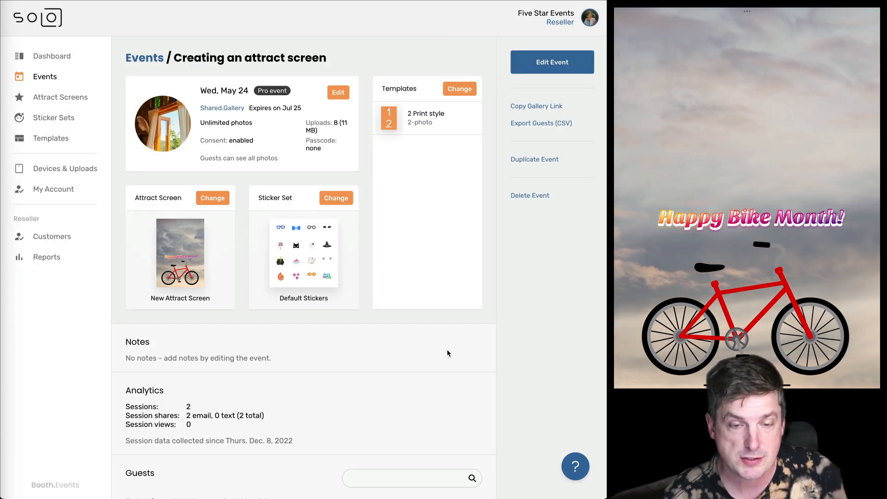
mouse_move(460, 375)
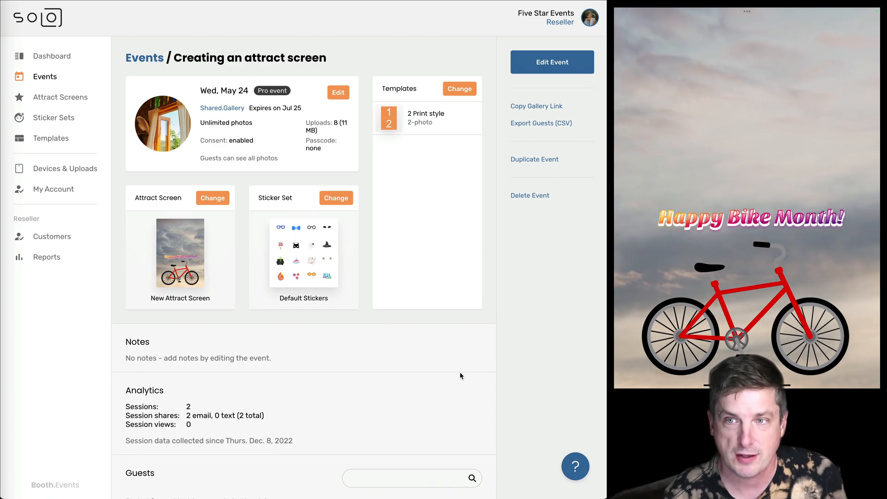